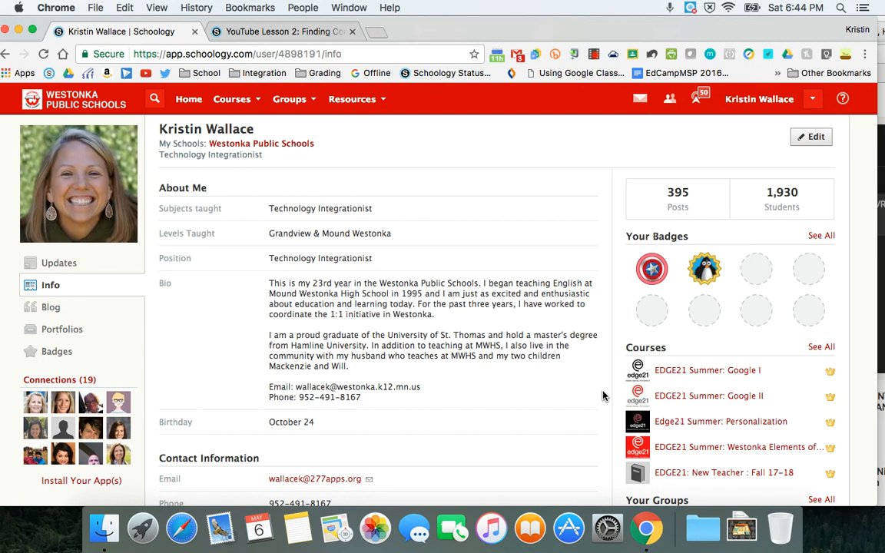
mouse_move(772, 151)
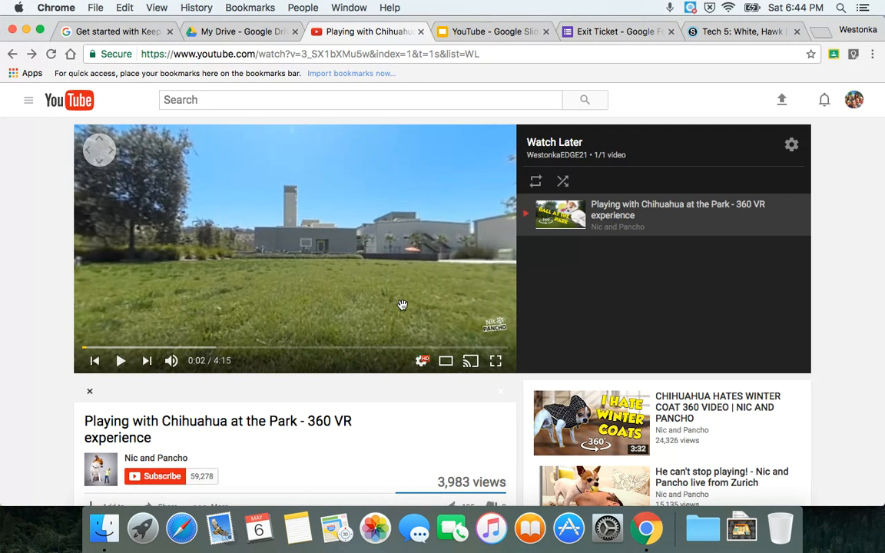
Reveal the Chihuahua 360 VR video's share options with its youtu.be short link.
scroll("down", 3)
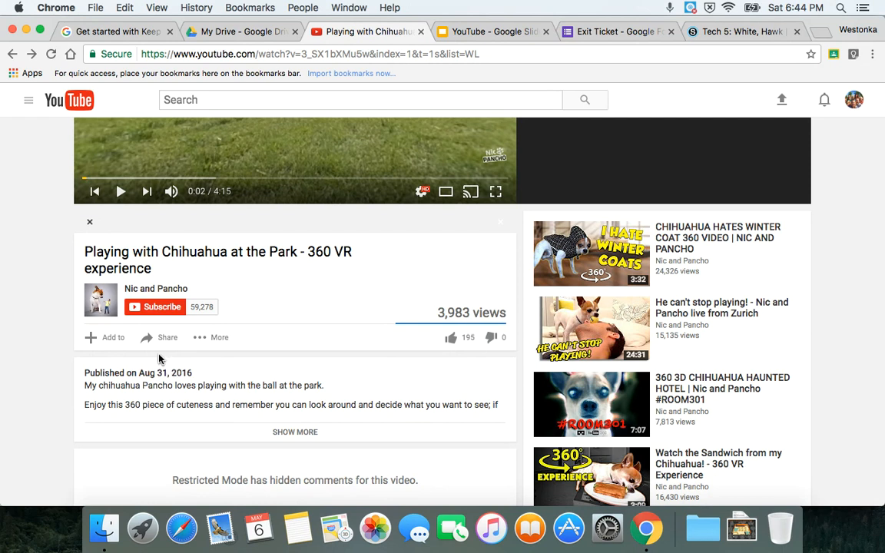
left_click(166, 338)
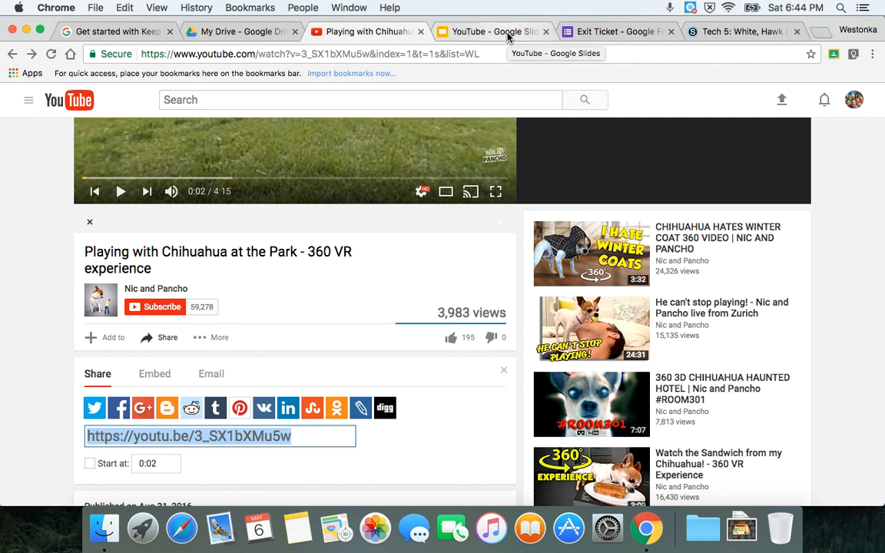
left_click(491, 31)
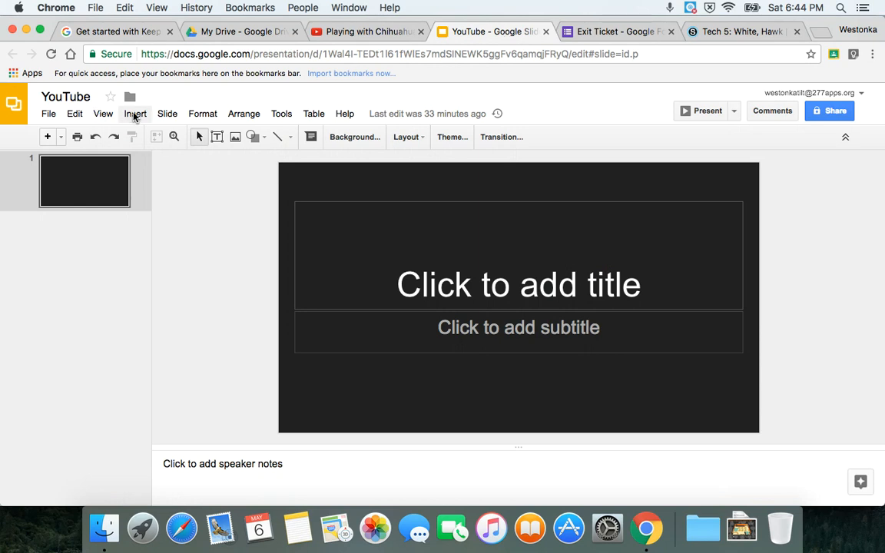
left_click(136, 113)
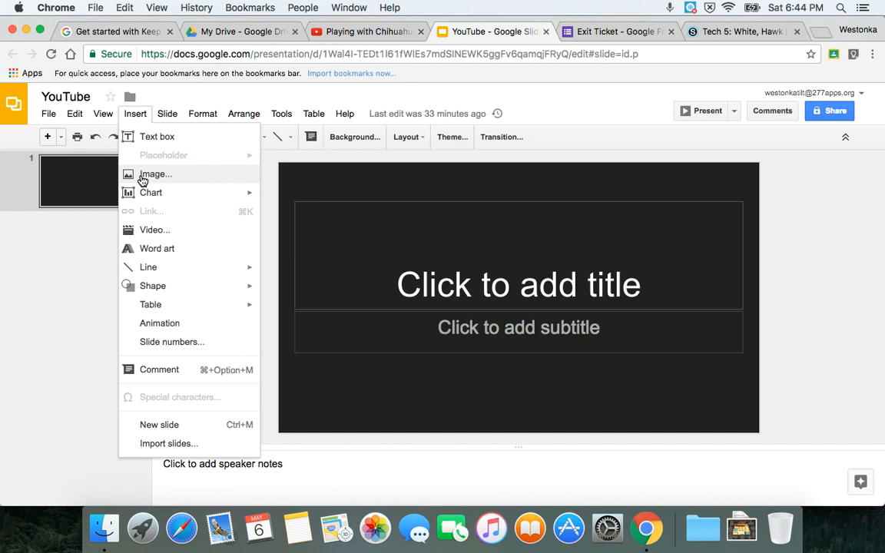
left_click(155, 173)
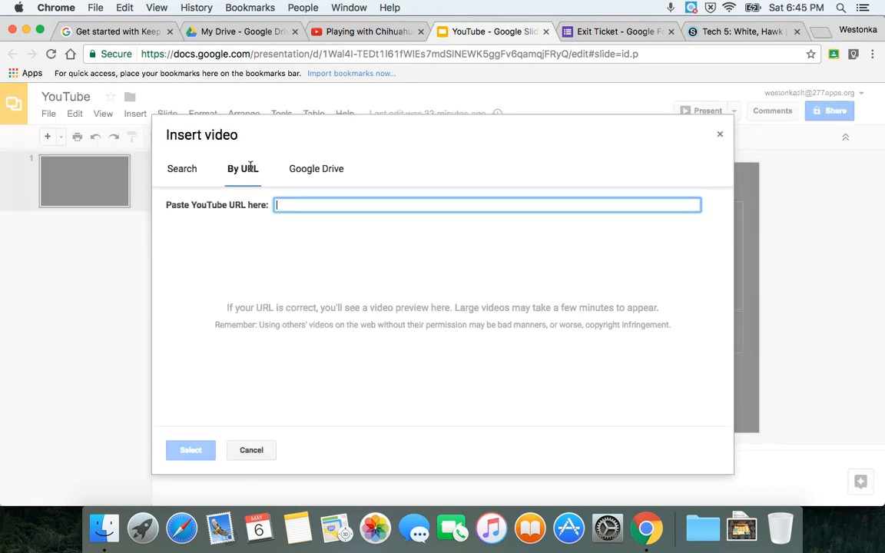
type("https://youtu.be/3_SX1bXMu5w")
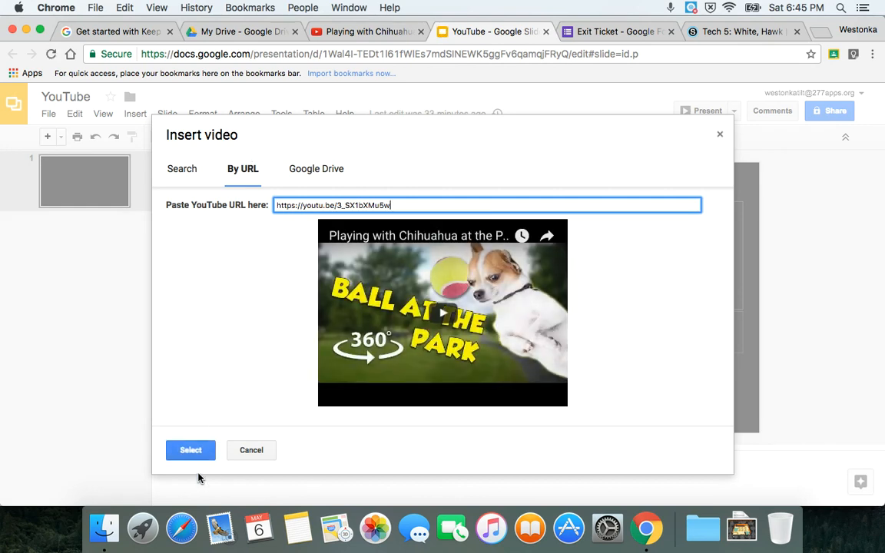
left_click(191, 450)
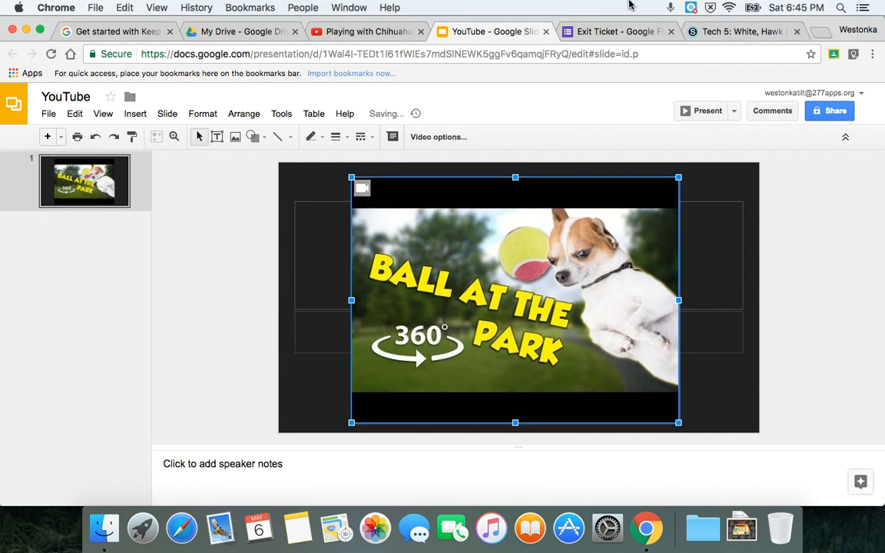
left_click(615, 31)
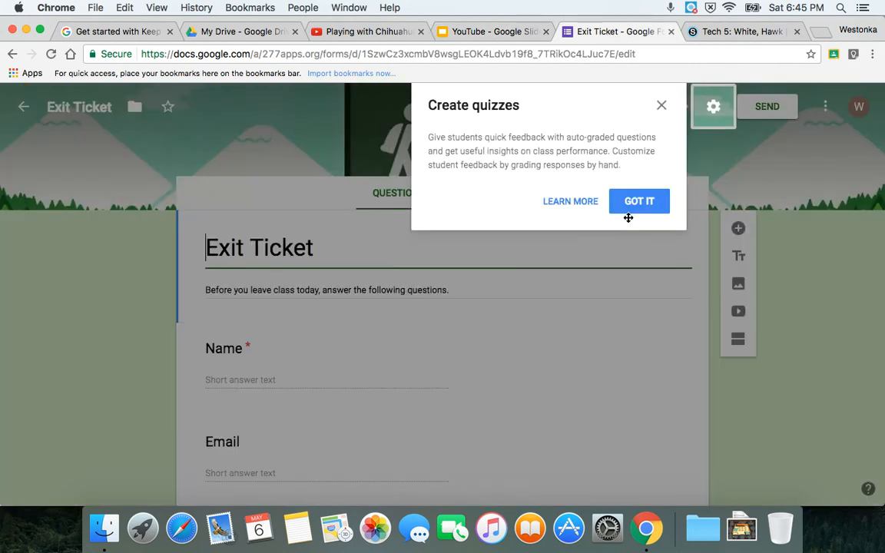
left_click(639, 200)
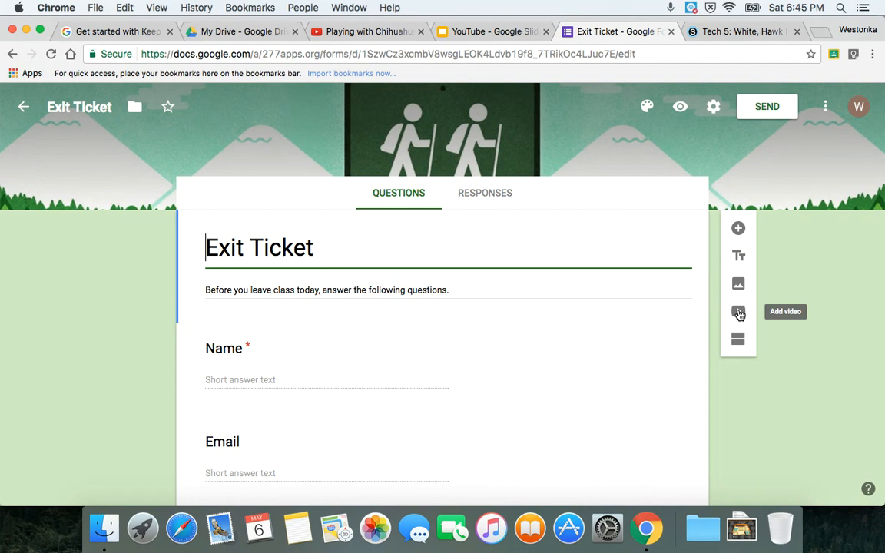
left_click(738, 311)
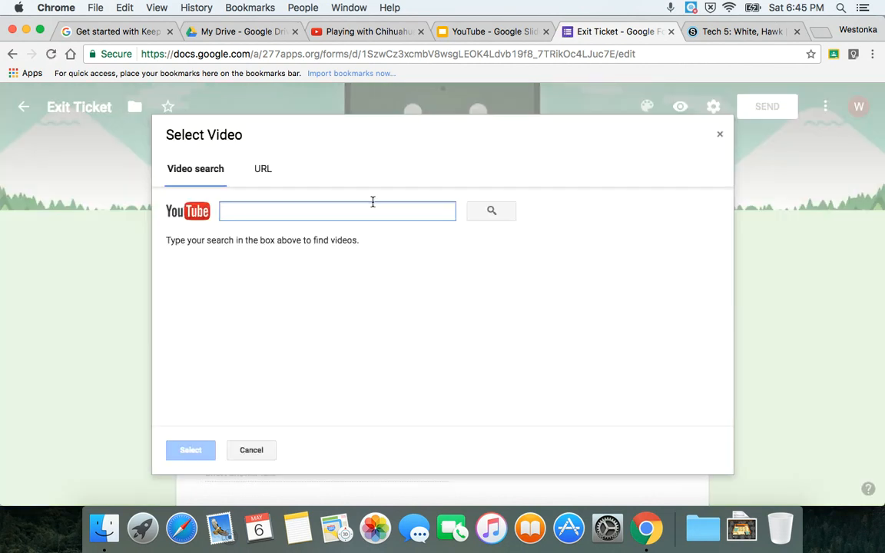
left_click(262, 168)
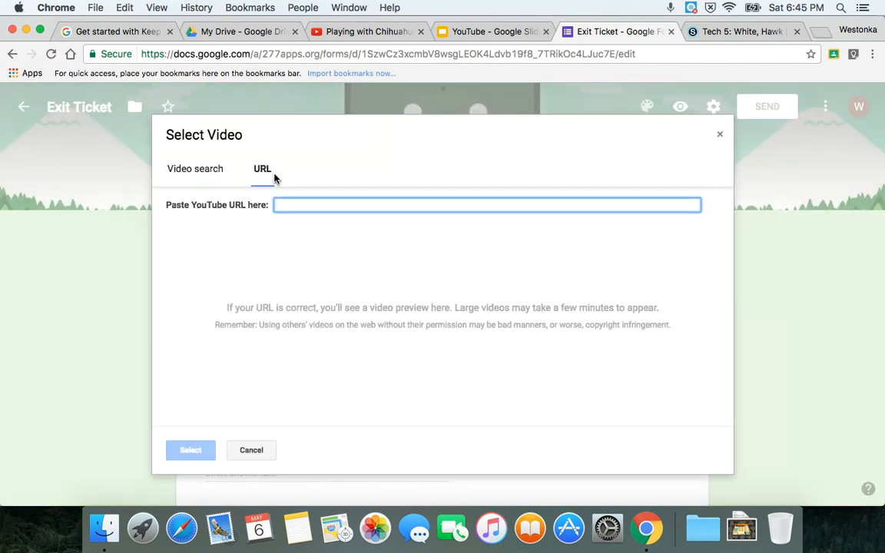
type("https://youtu.be/3_SX1bXMu5w")
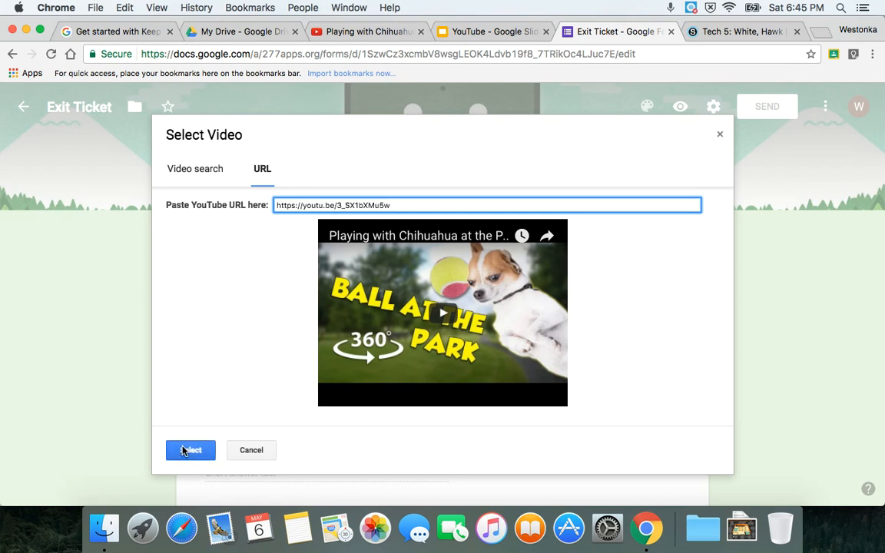
left_click(191, 450)
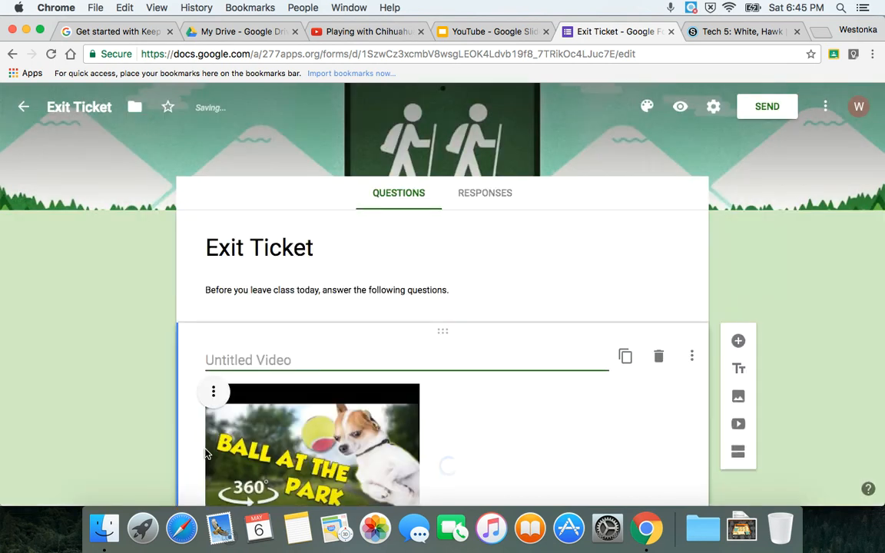
Review the form and move to the Schoology course materials page.
scroll("down", 3)
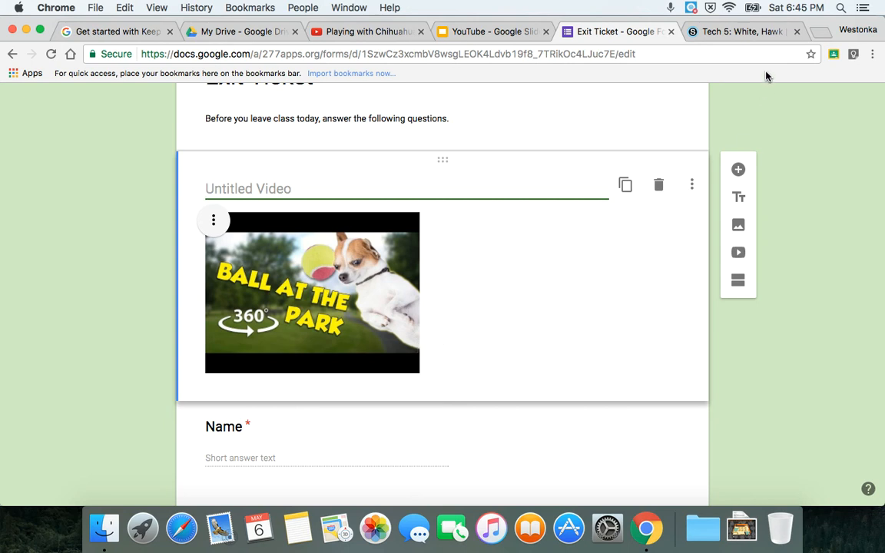
left_click(741, 31)
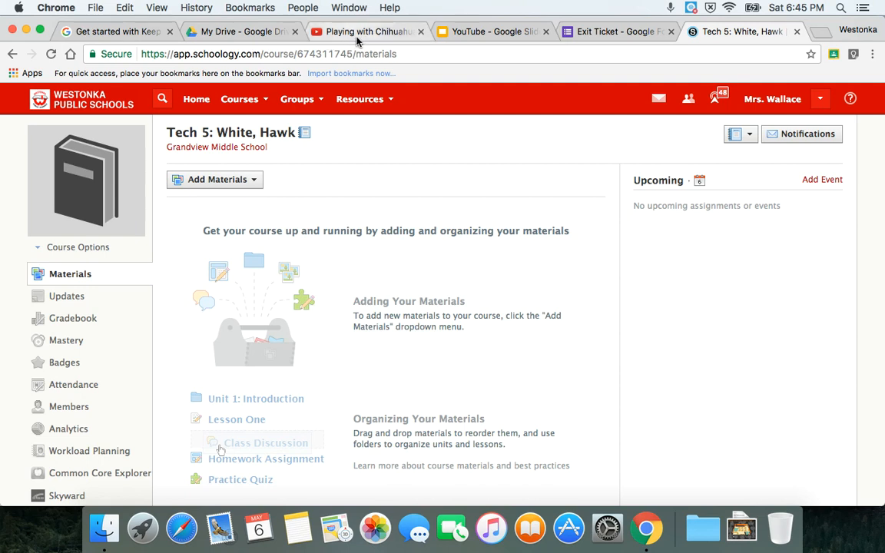
left_click(367, 31)
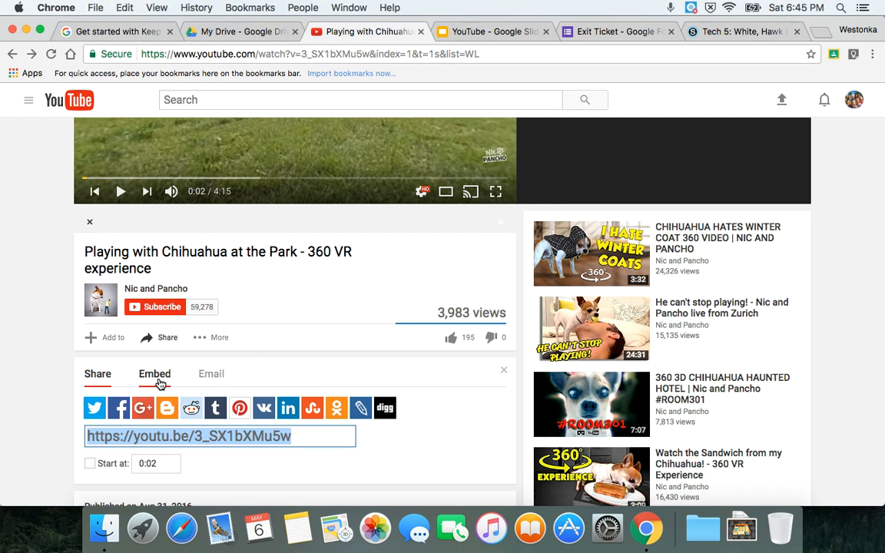
left_click(153, 373)
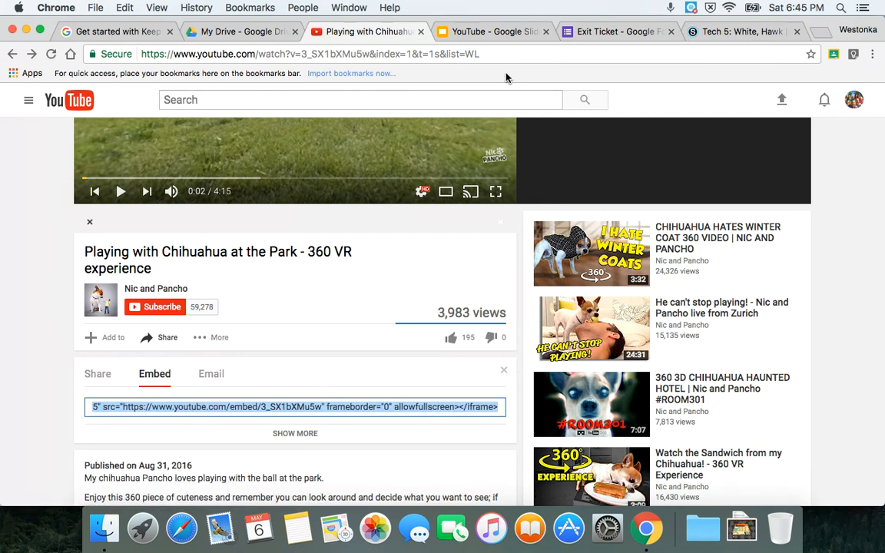
left_click(741, 31)
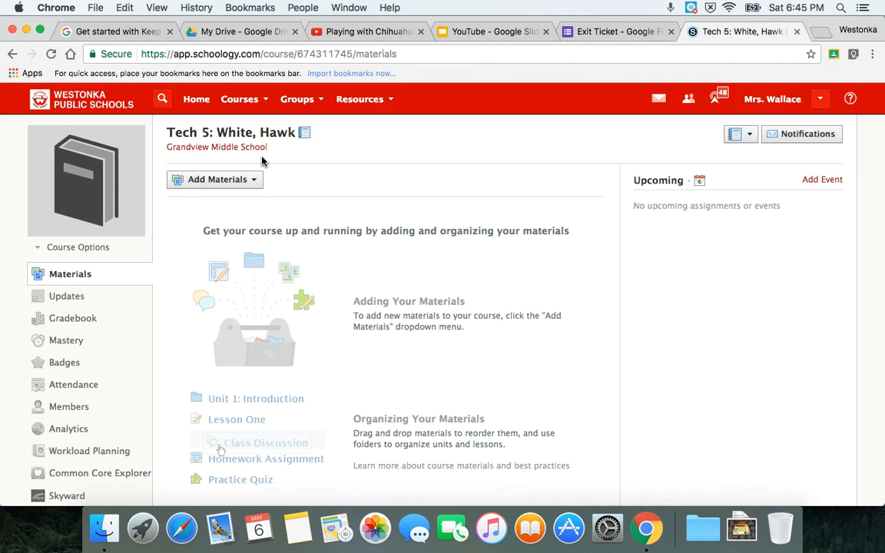
Add a link item titled 'Dogs' holding the chihuahua video embed code to the Tech 5 materials.
left_click(218, 178)
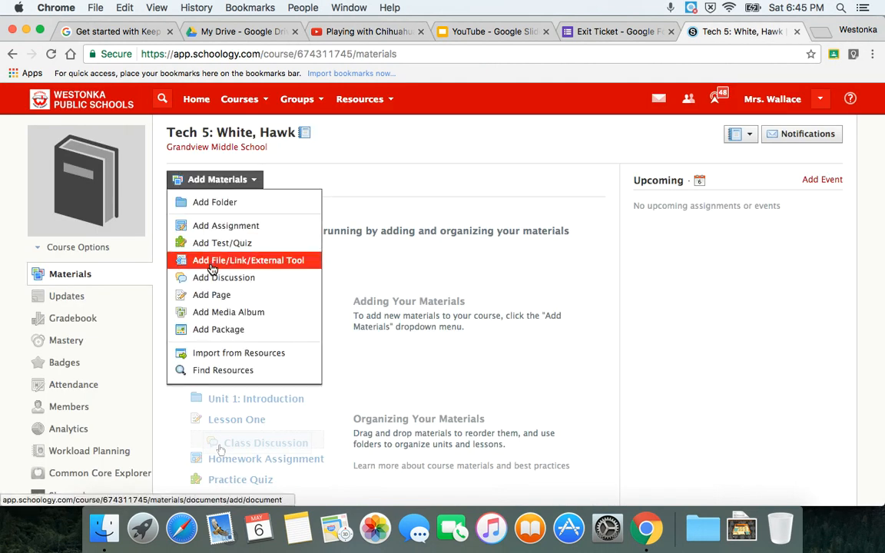
left_click(249, 260)
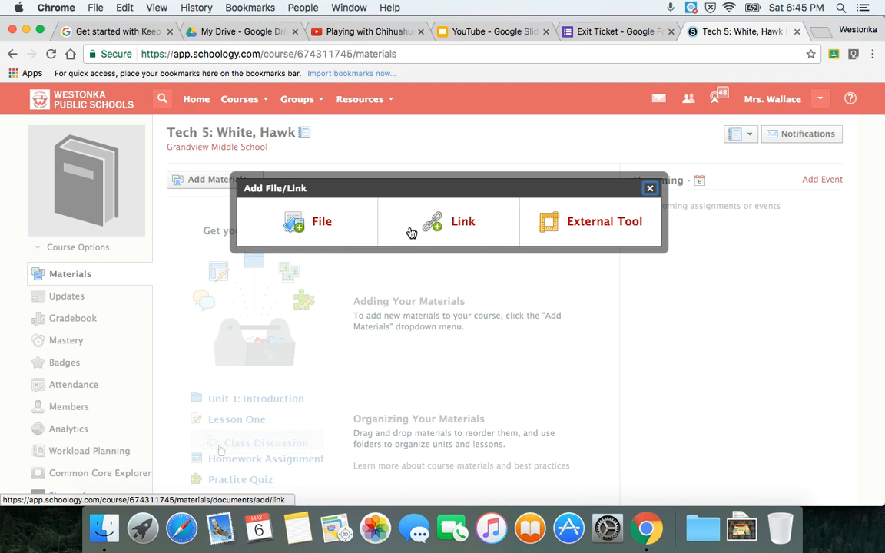
left_click(462, 221)
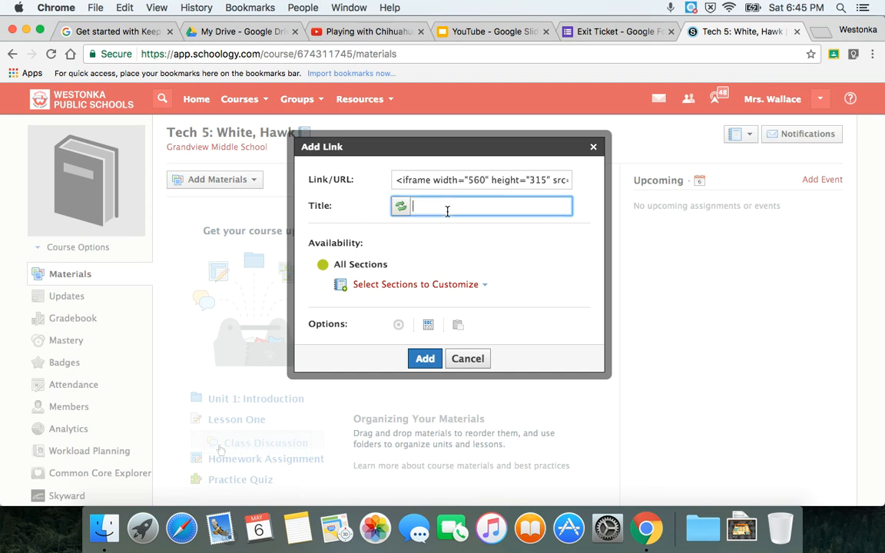
type("Dog")
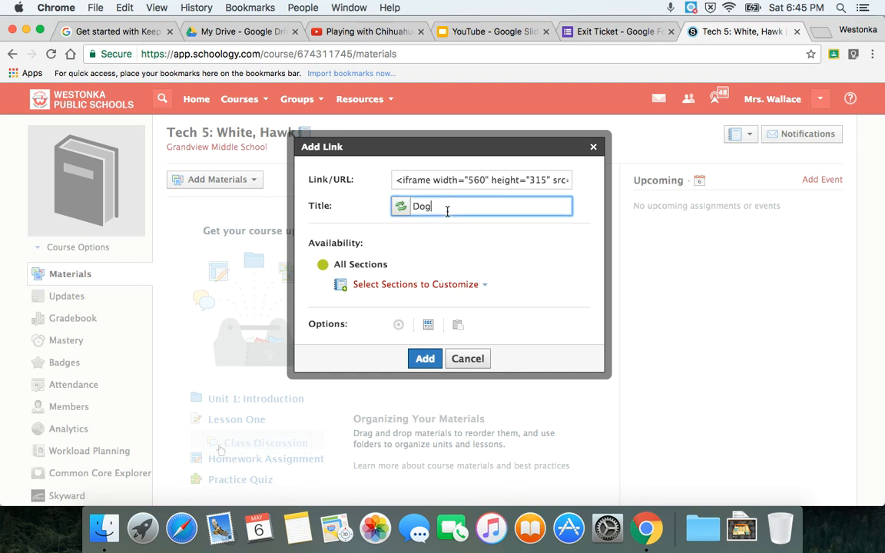
type("s")
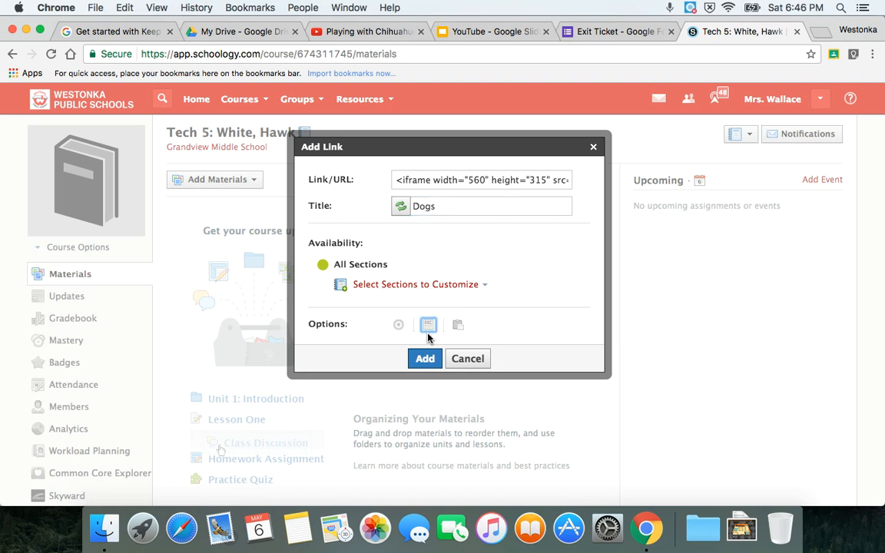
mouse_move(424, 360)
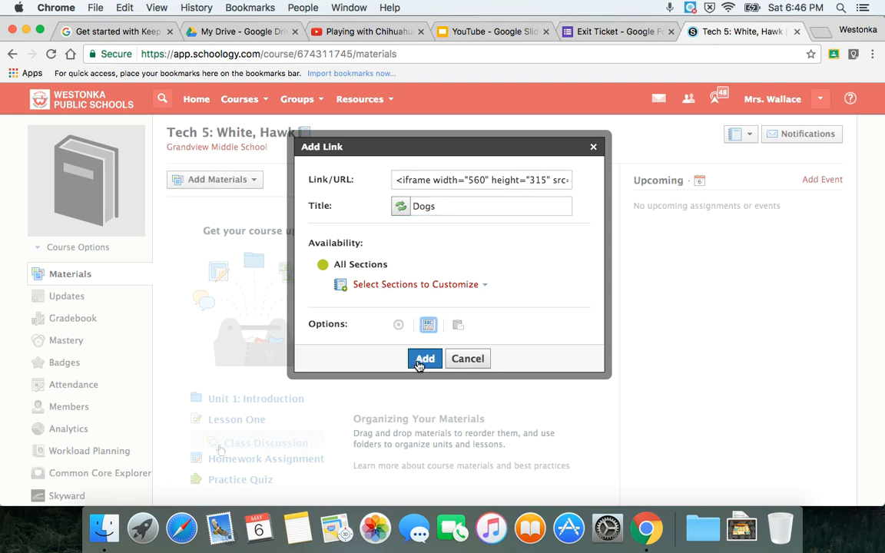
left_click(424, 359)
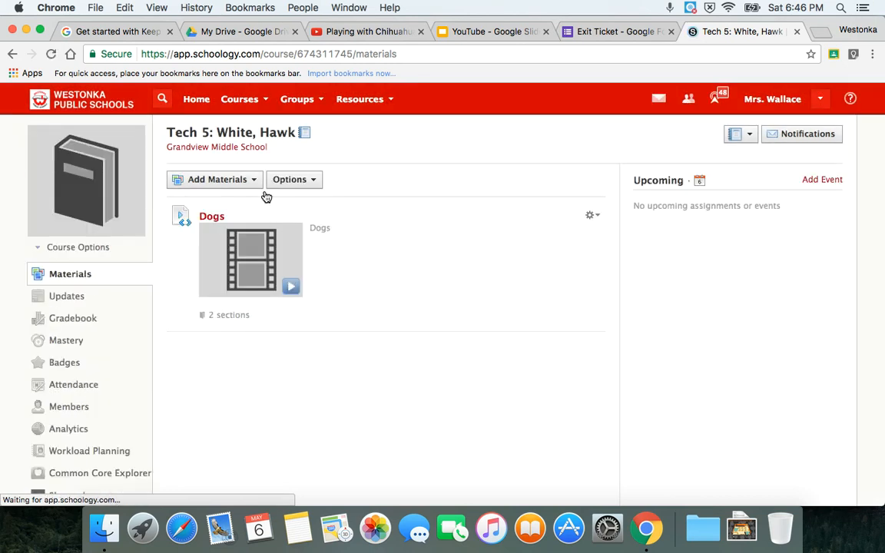
Start a new discussion and embed the chihuahua park video in its description.
left_click(217, 178)
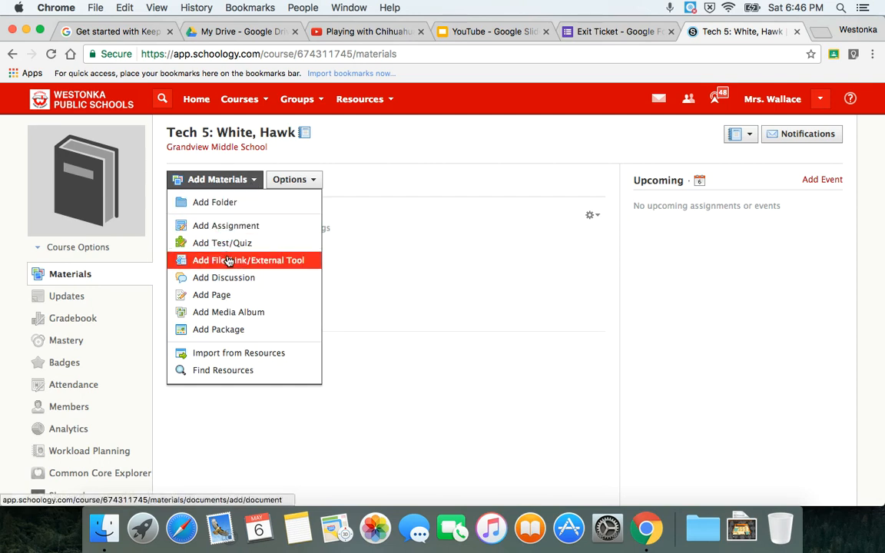
mouse_move(231, 276)
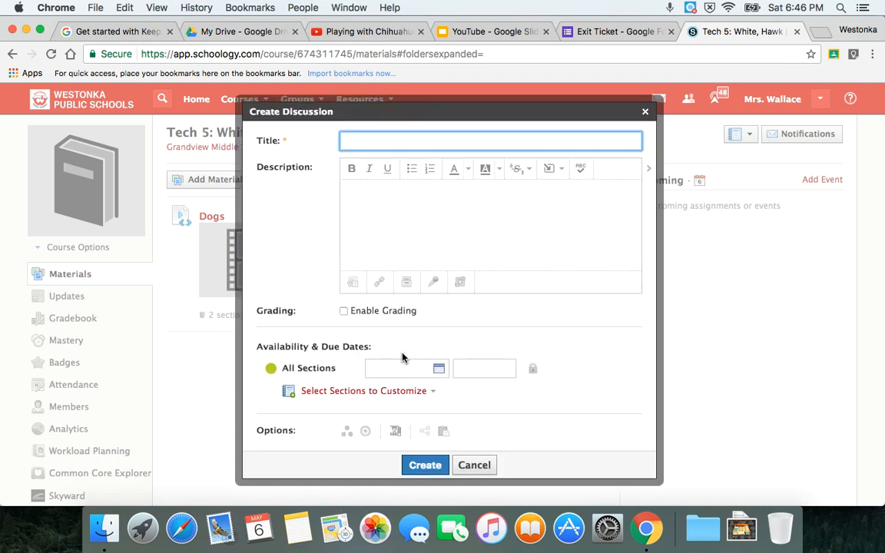
mouse_move(550, 167)
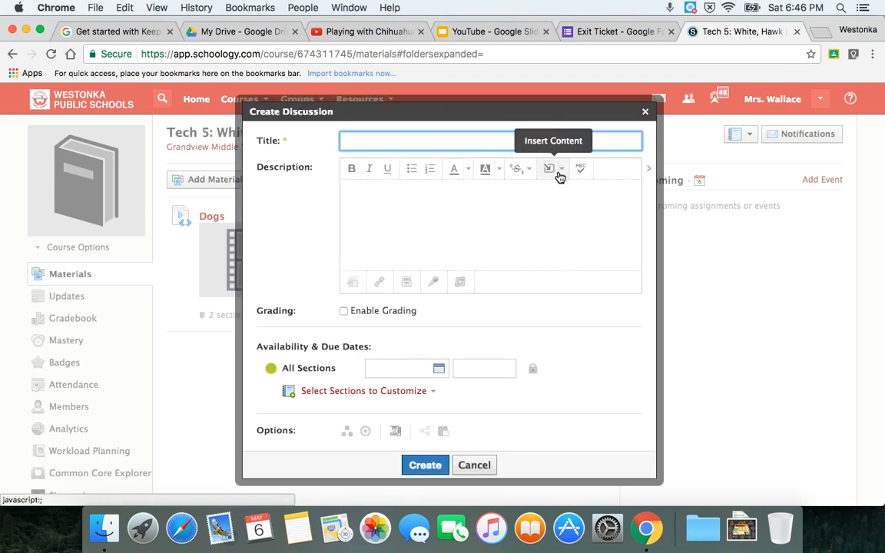
left_click(549, 168)
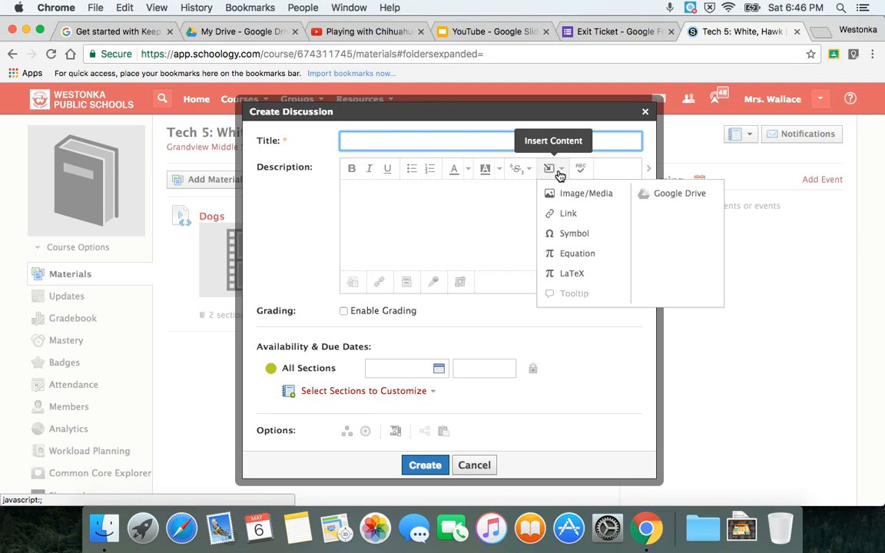
mouse_move(569, 194)
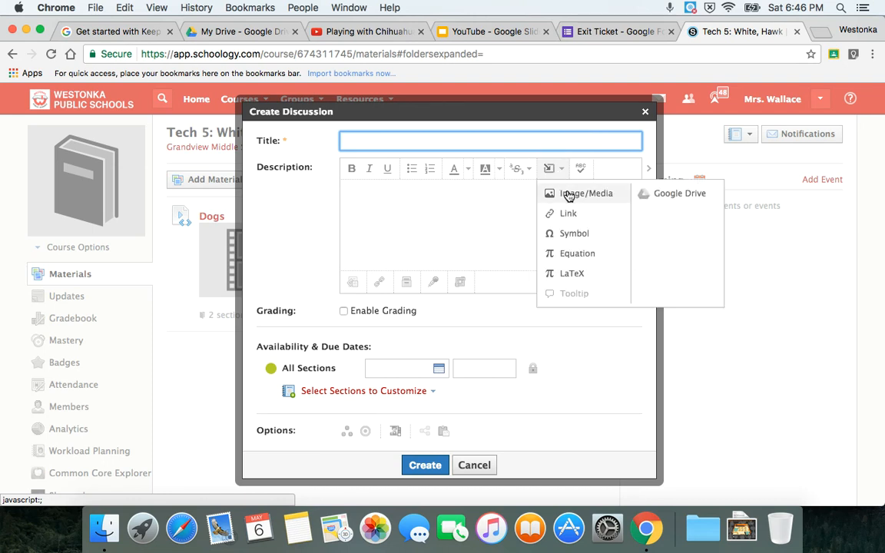
left_click(585, 194)
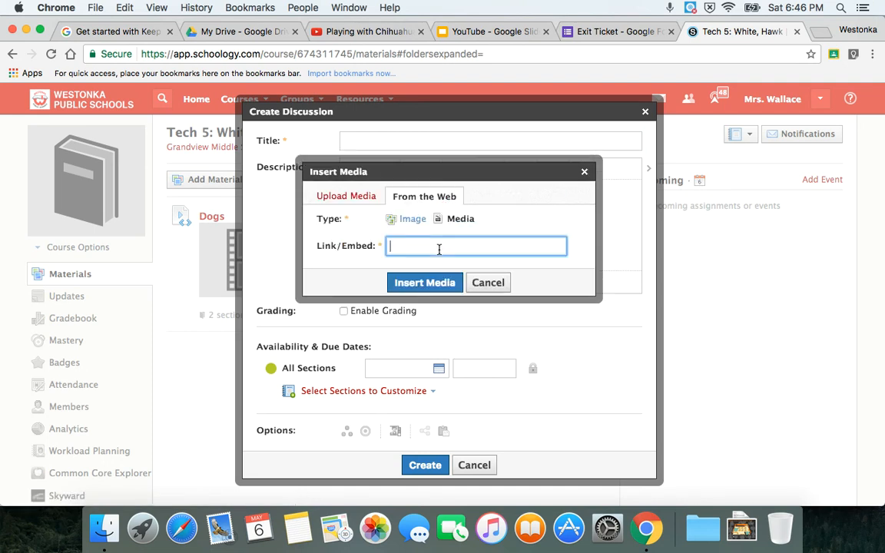
left_click(489, 283)
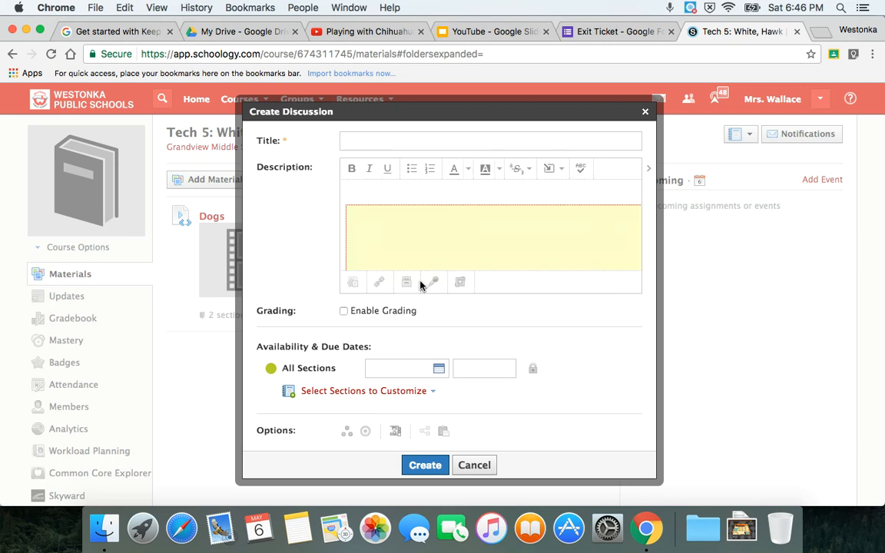
mouse_move(425, 480)
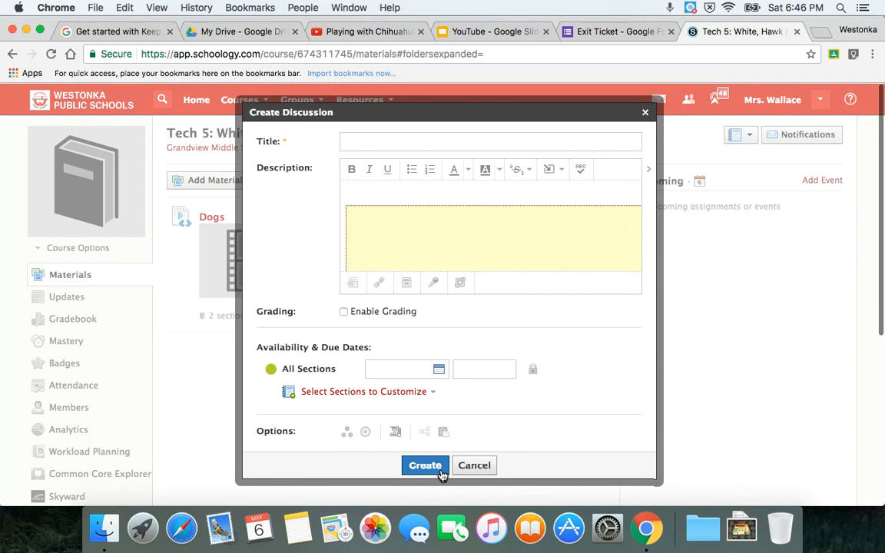
Title the discussion 'Dogs', create it, and view its post with the embedded video.
type("Dogs")
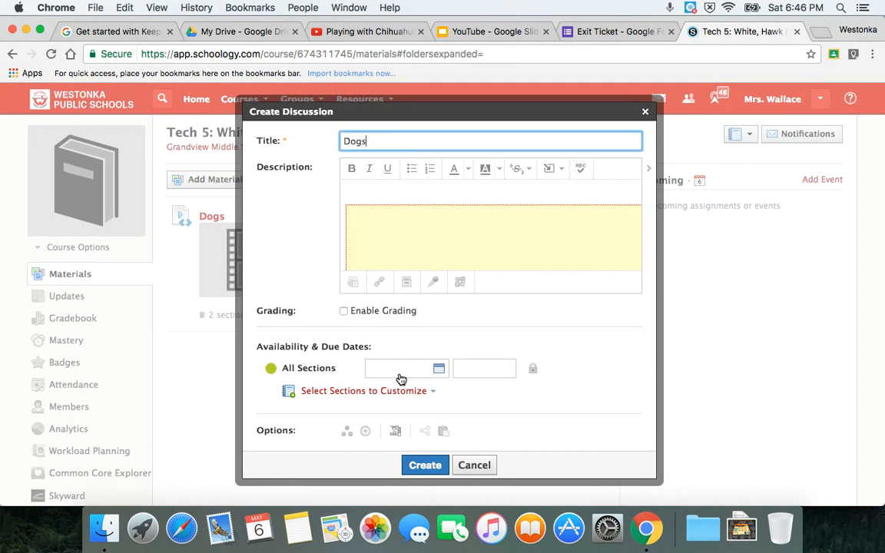
left_click(424, 465)
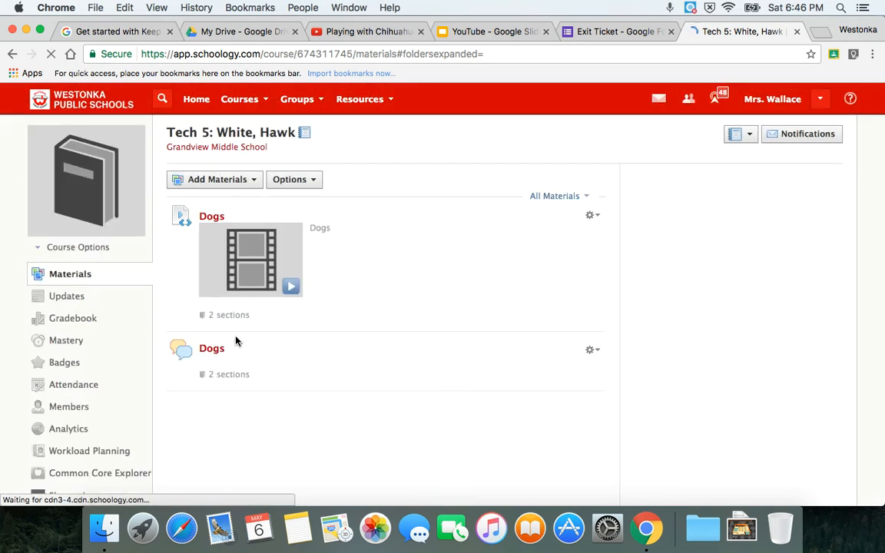
left_click(213, 347)
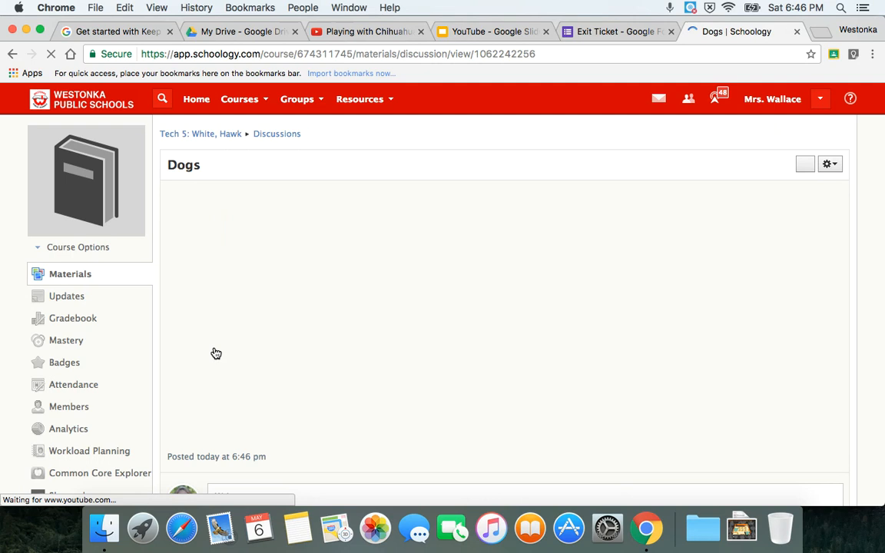
scroll("down", 3)
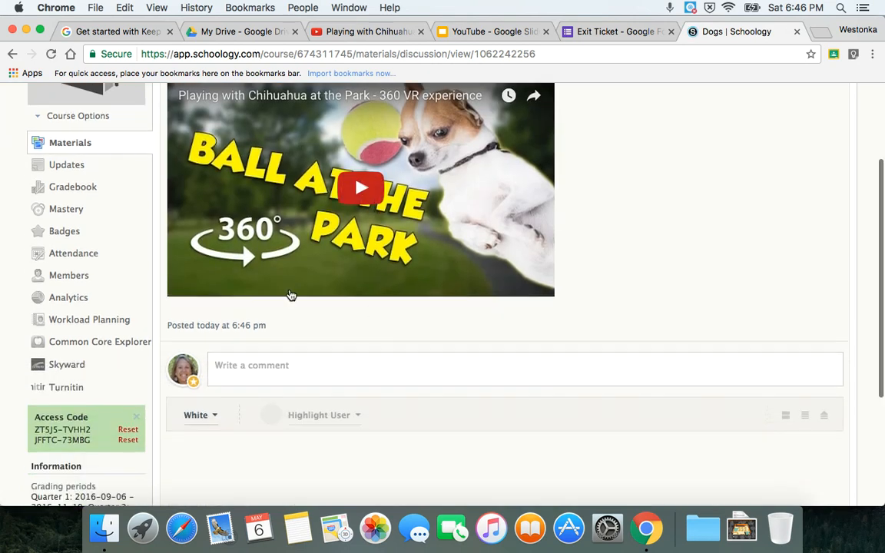